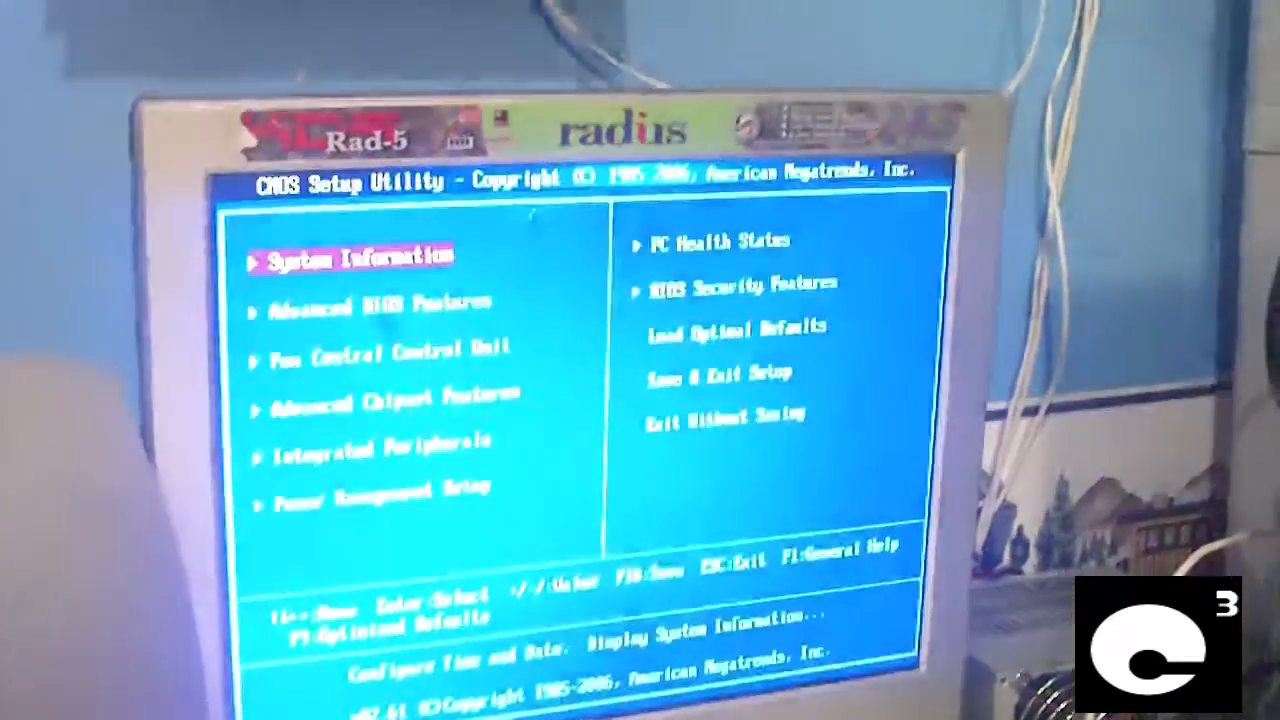
# Show the PC Health Status page with its temperature, fan speed and voltage readings
pyautogui.press('down')
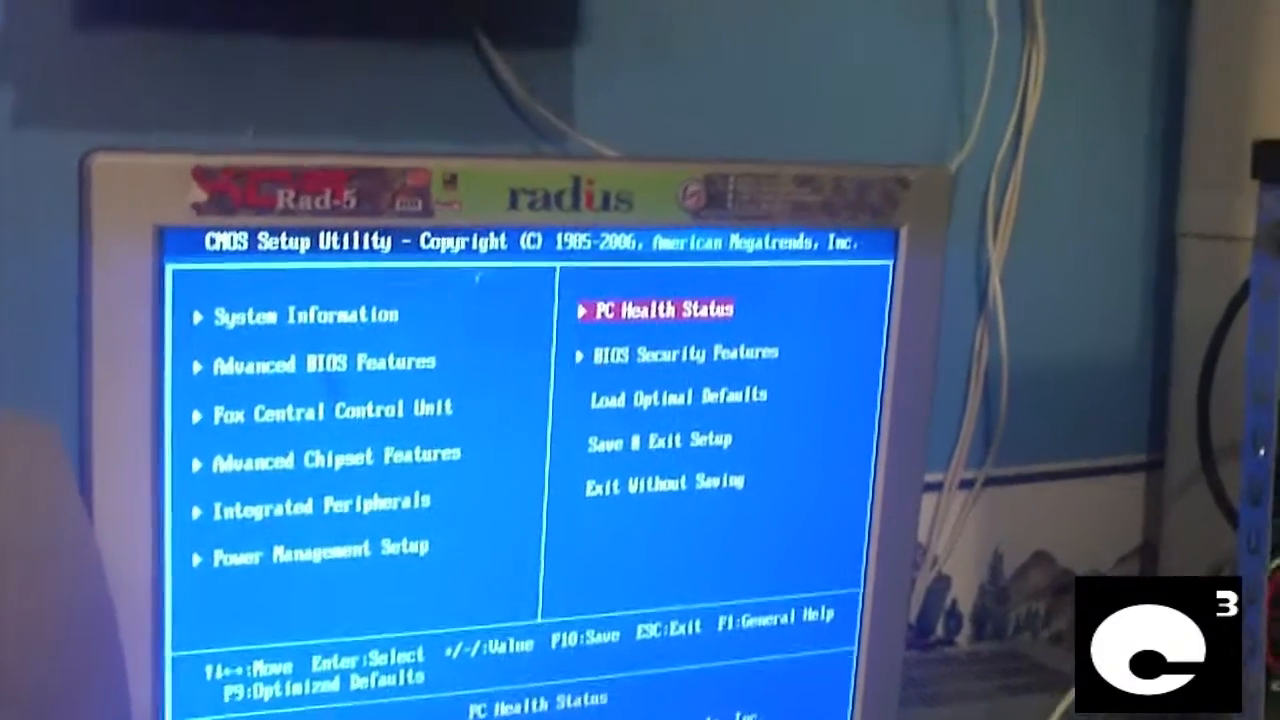
pyautogui.press('Return')
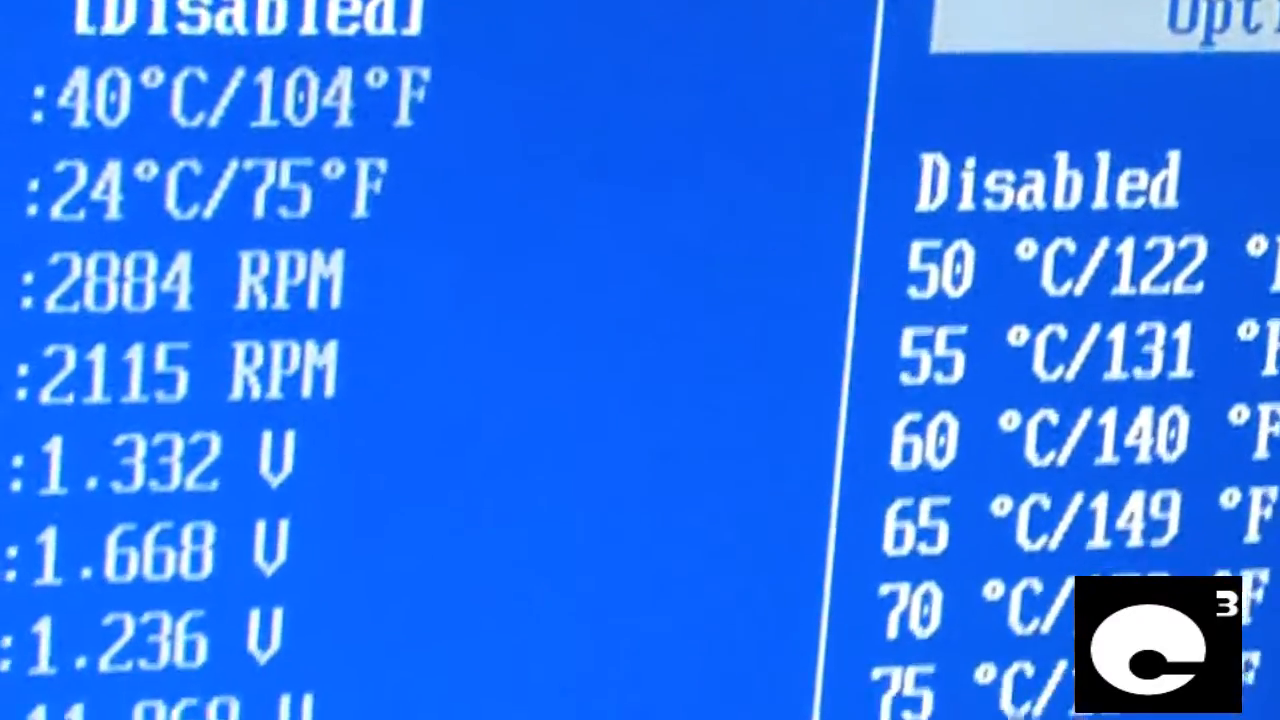
pyautogui.scroll(-3)
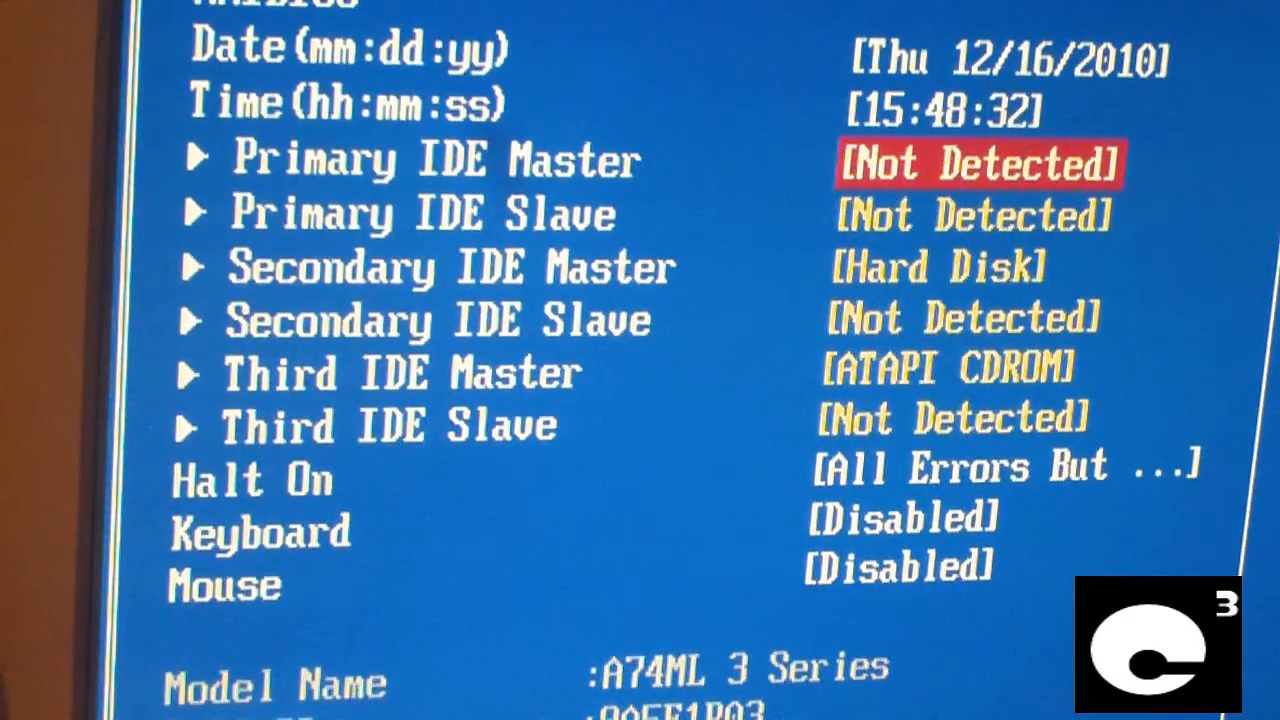
# Step through the Secondary and Third IDE Master/Slave entries down to the Mouse setting and back
pyautogui.press('down')
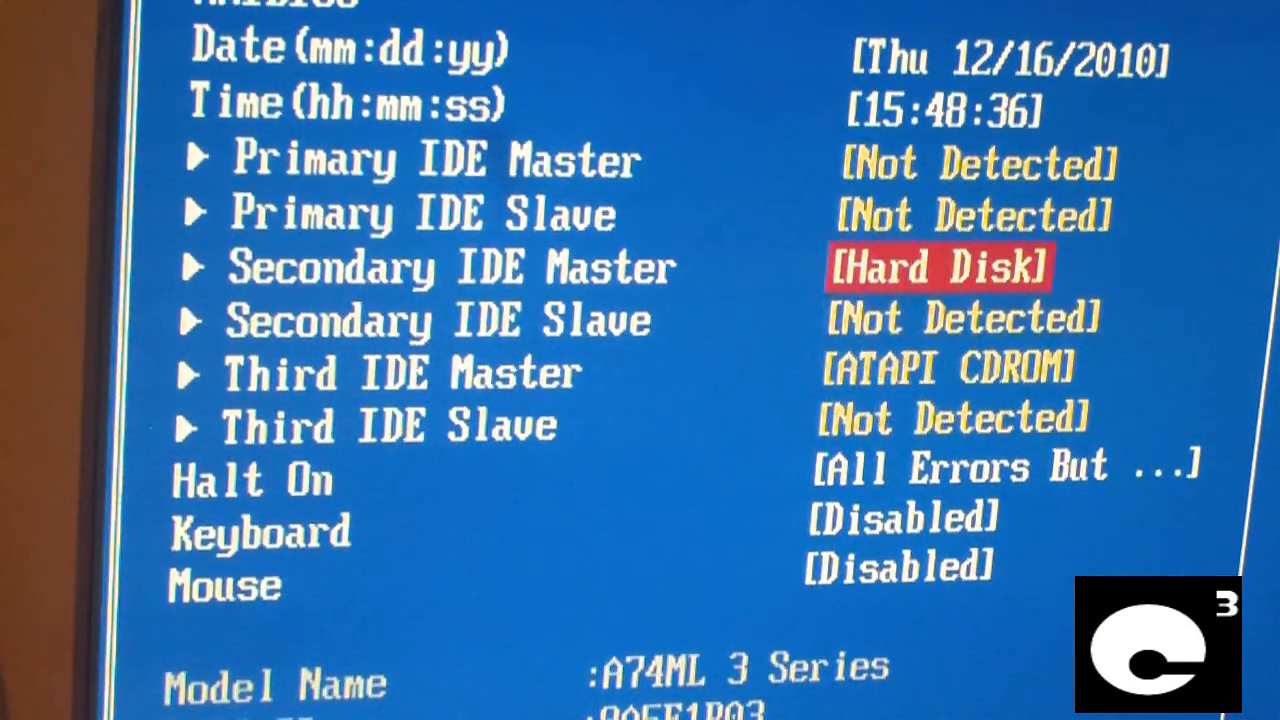
pyautogui.press('Down')
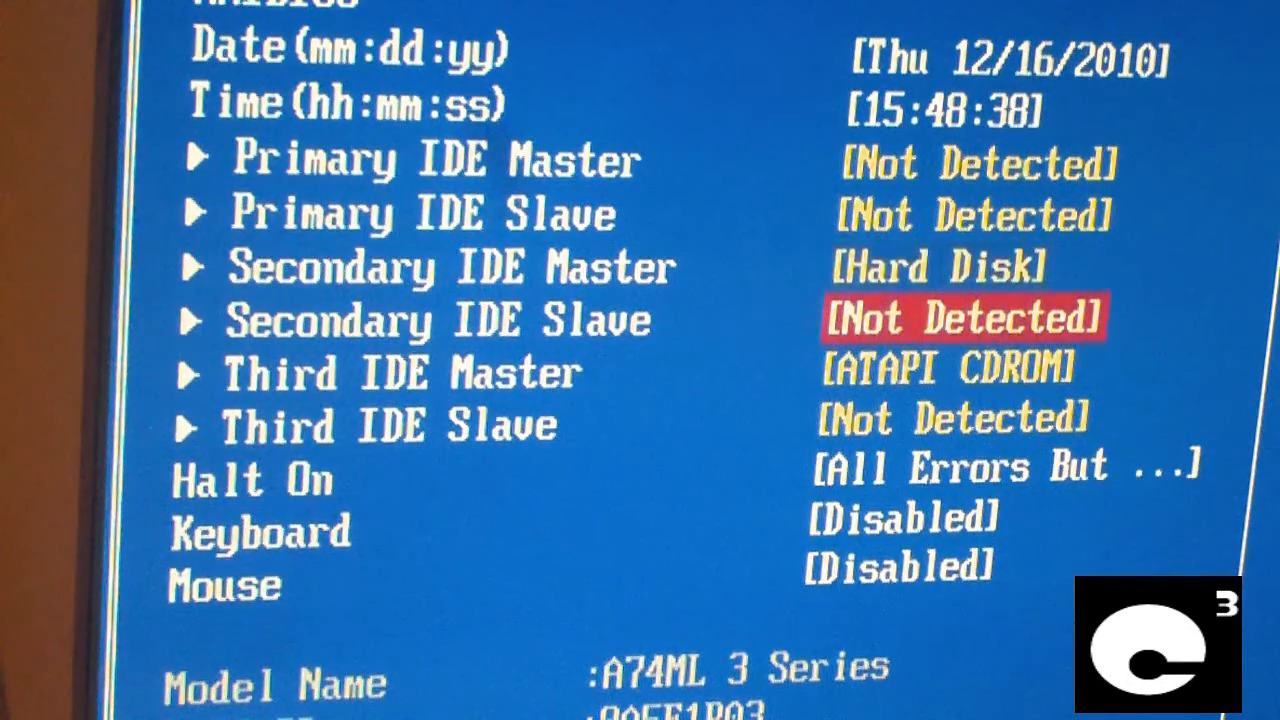
pyautogui.press('Down')
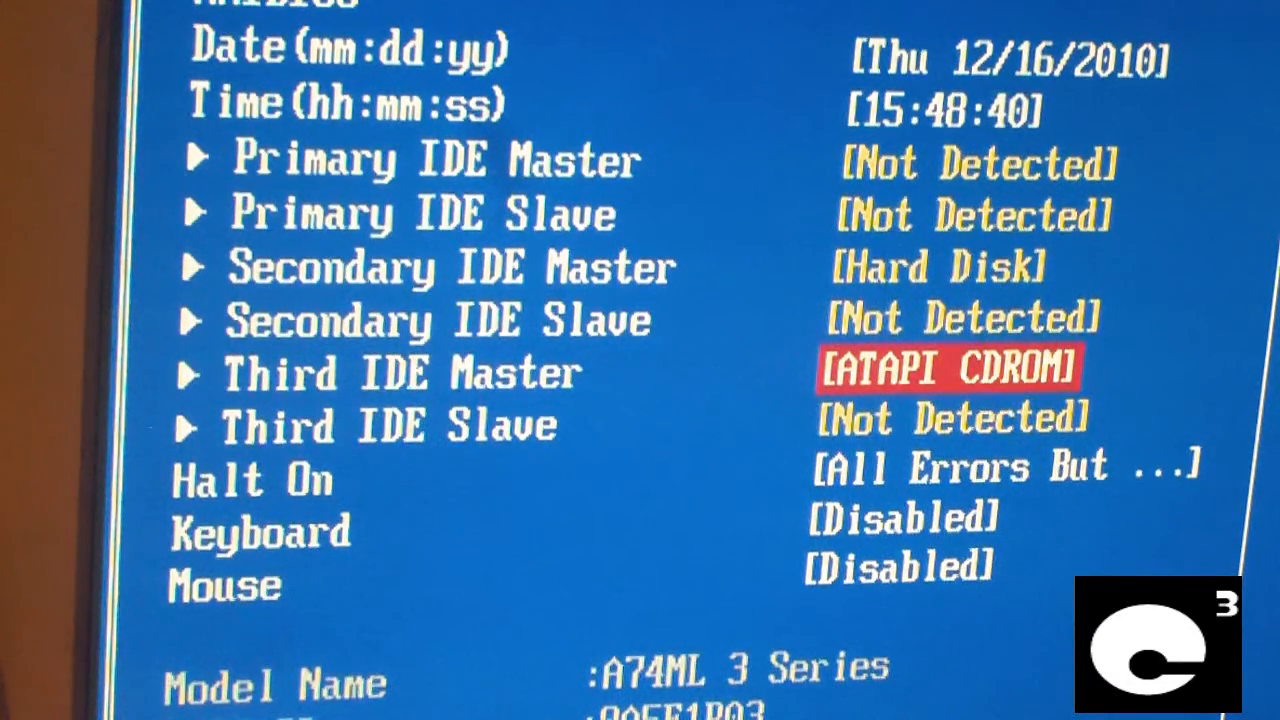
pyautogui.press('down')
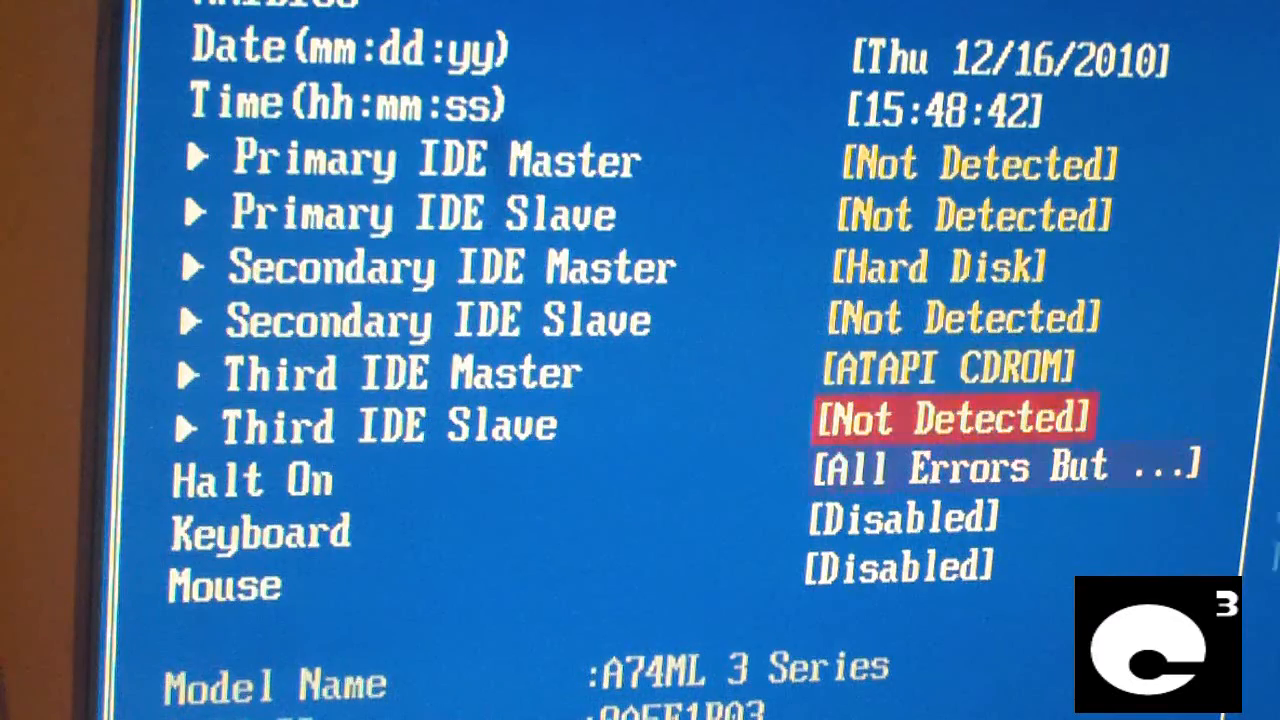
pyautogui.press('down')
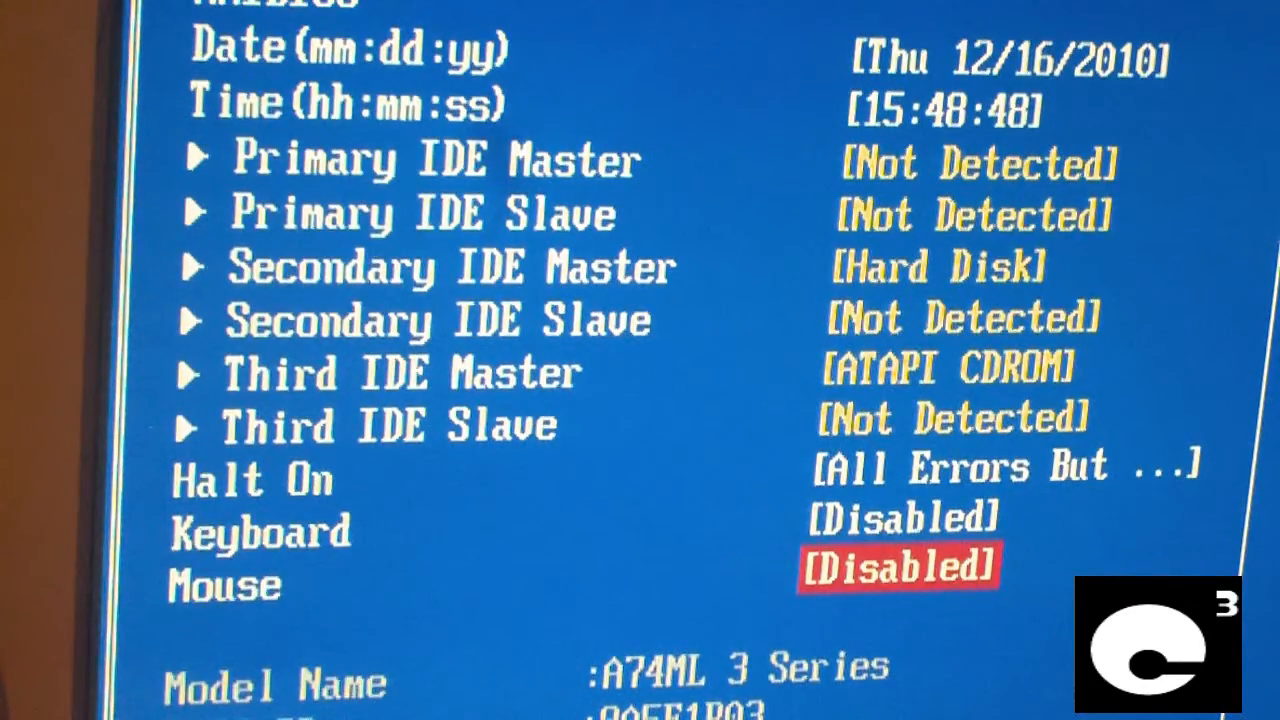
pyautogui.press('up')
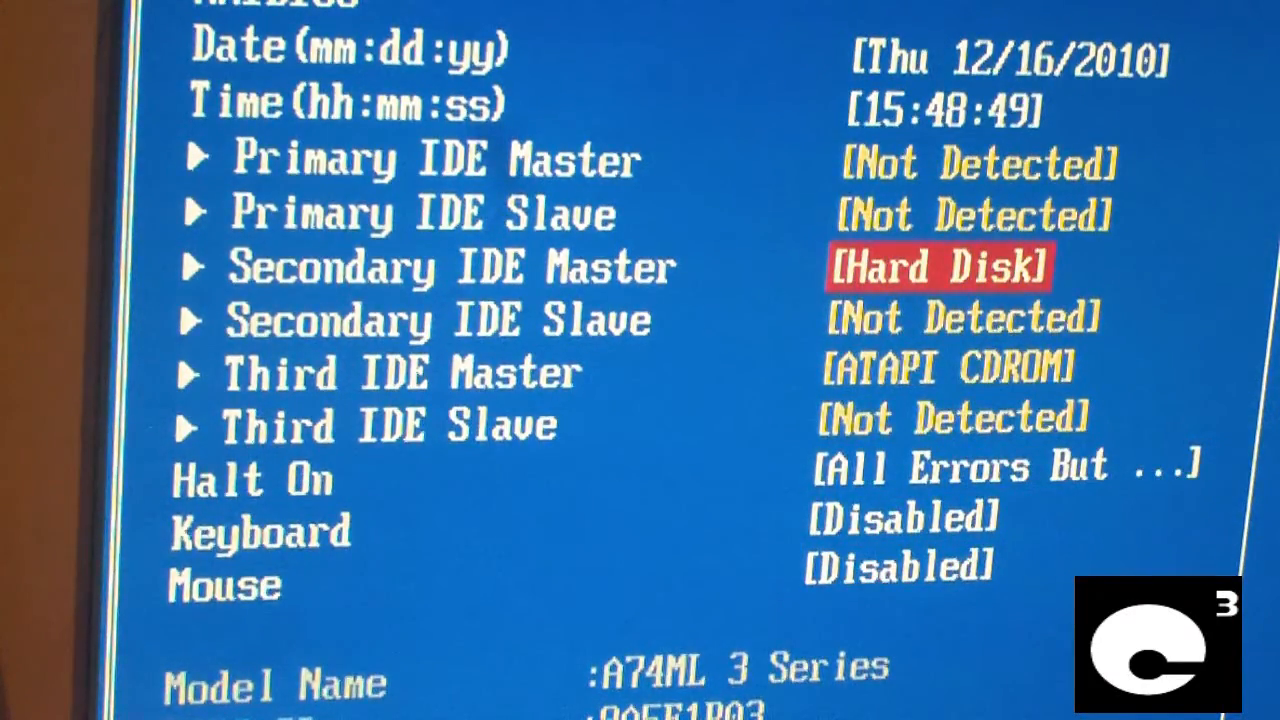
pyautogui.scroll(-3)
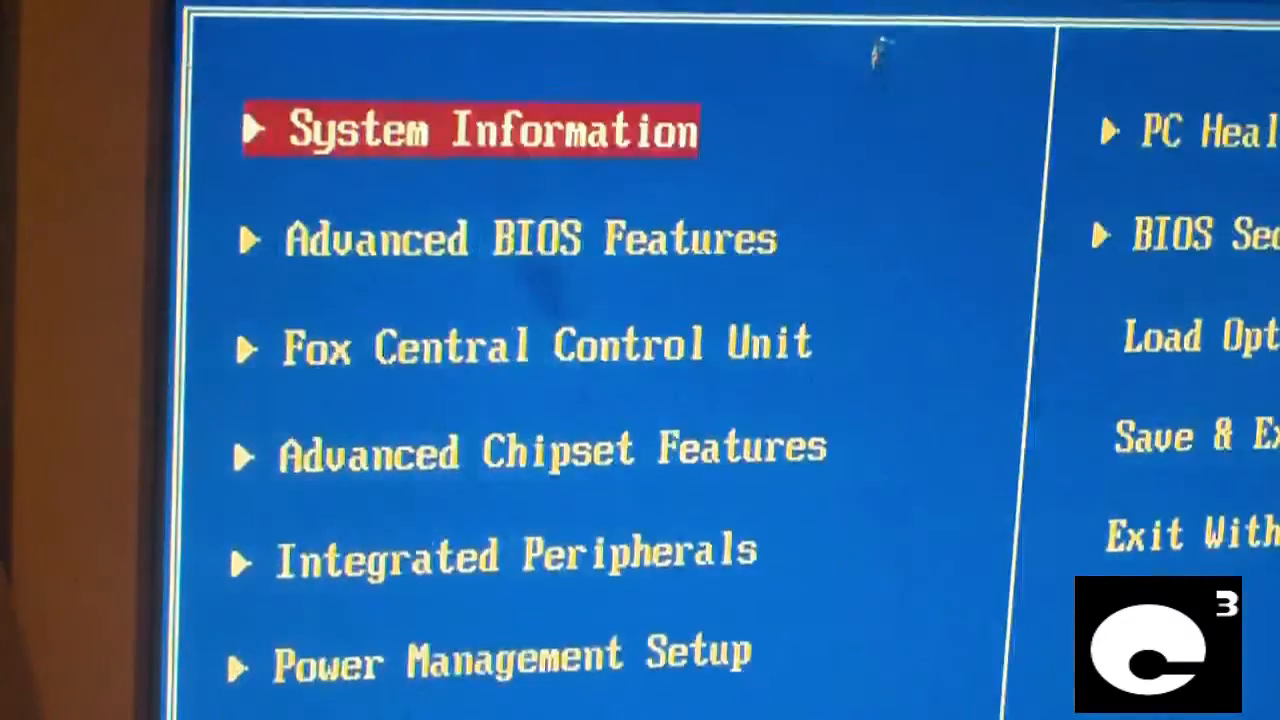
# In Advanced BIOS Features, review the 3rd and 4th entries of the hard disk boot list
pyautogui.press('down')
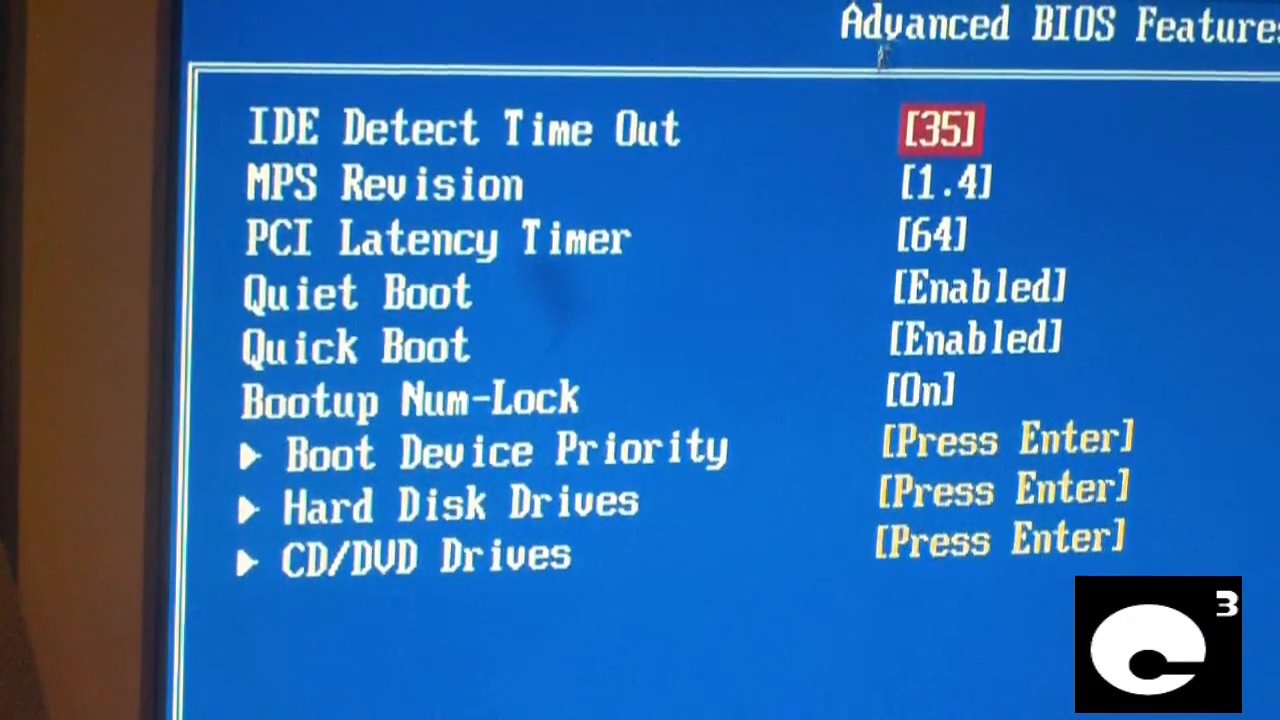
pyautogui.press('down')
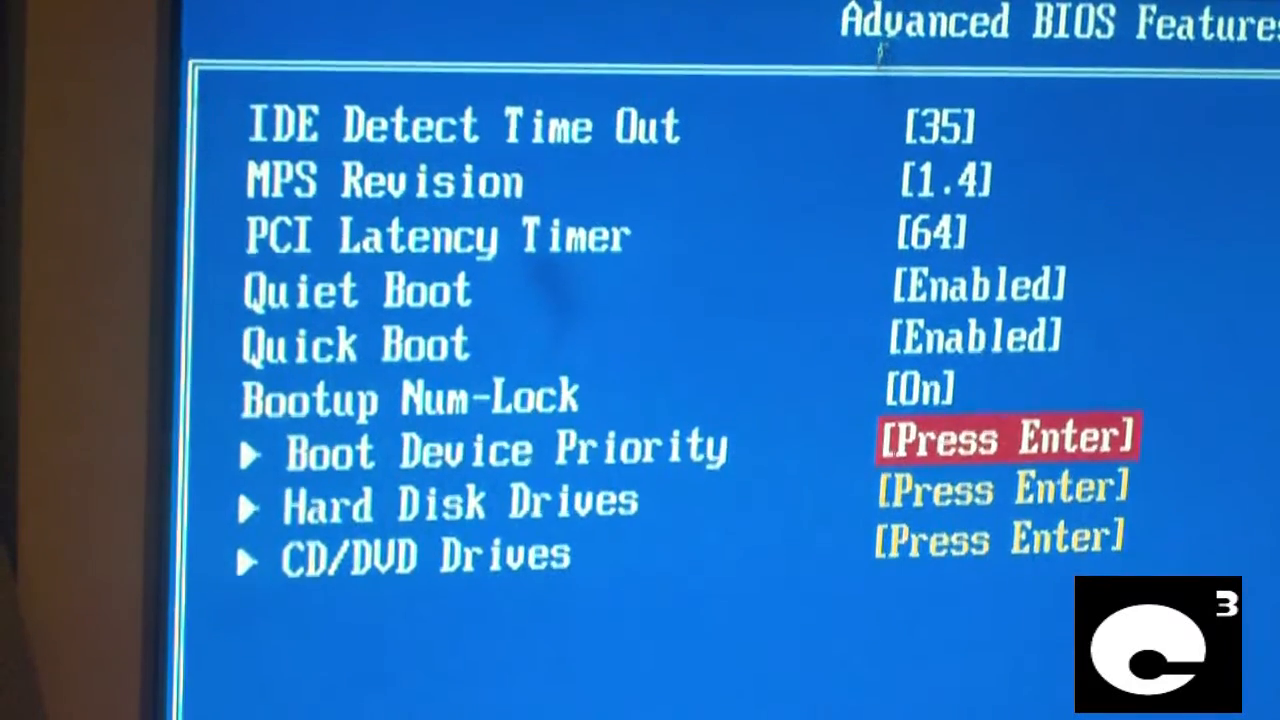
pyautogui.press('Down')
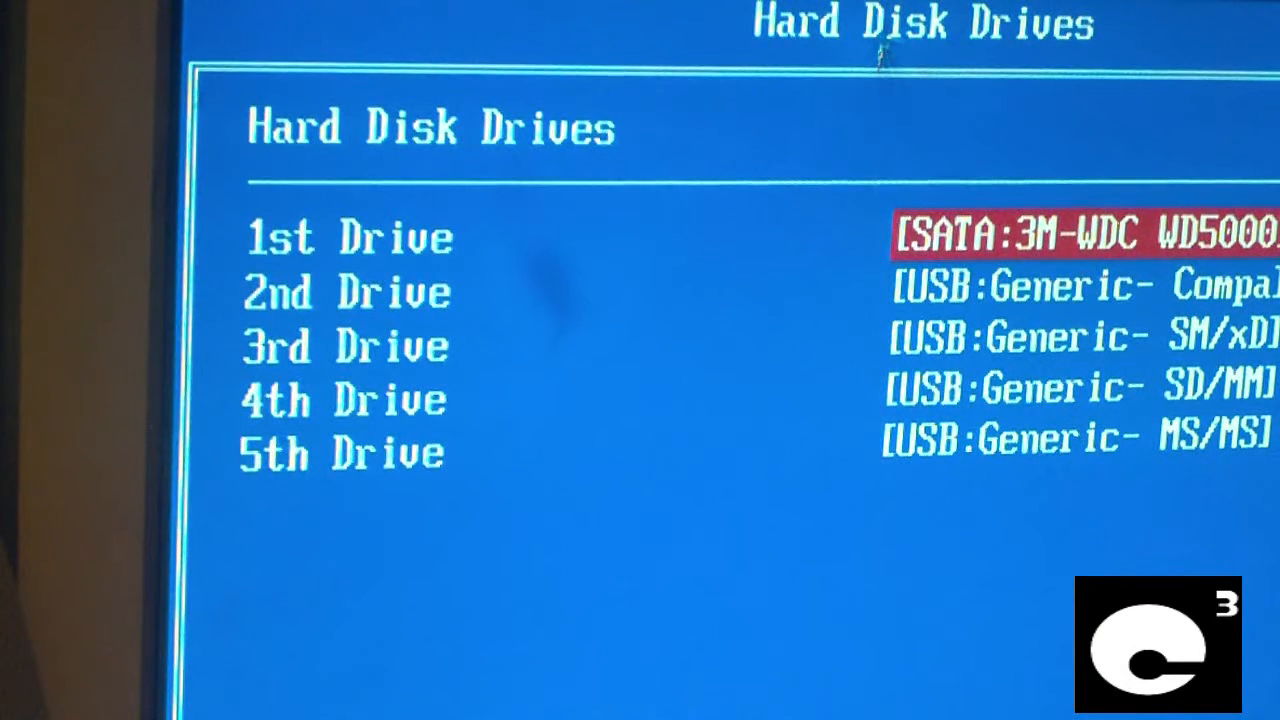
pyautogui.press('down')
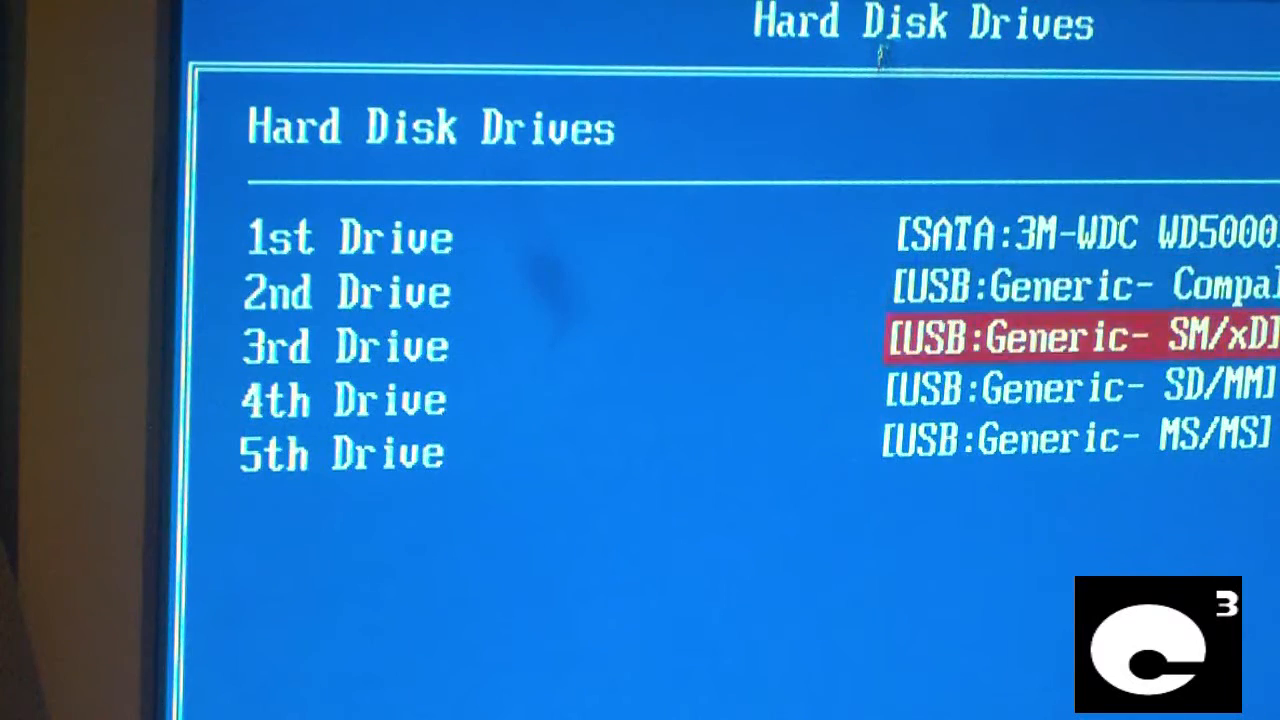
pyautogui.press('Up')
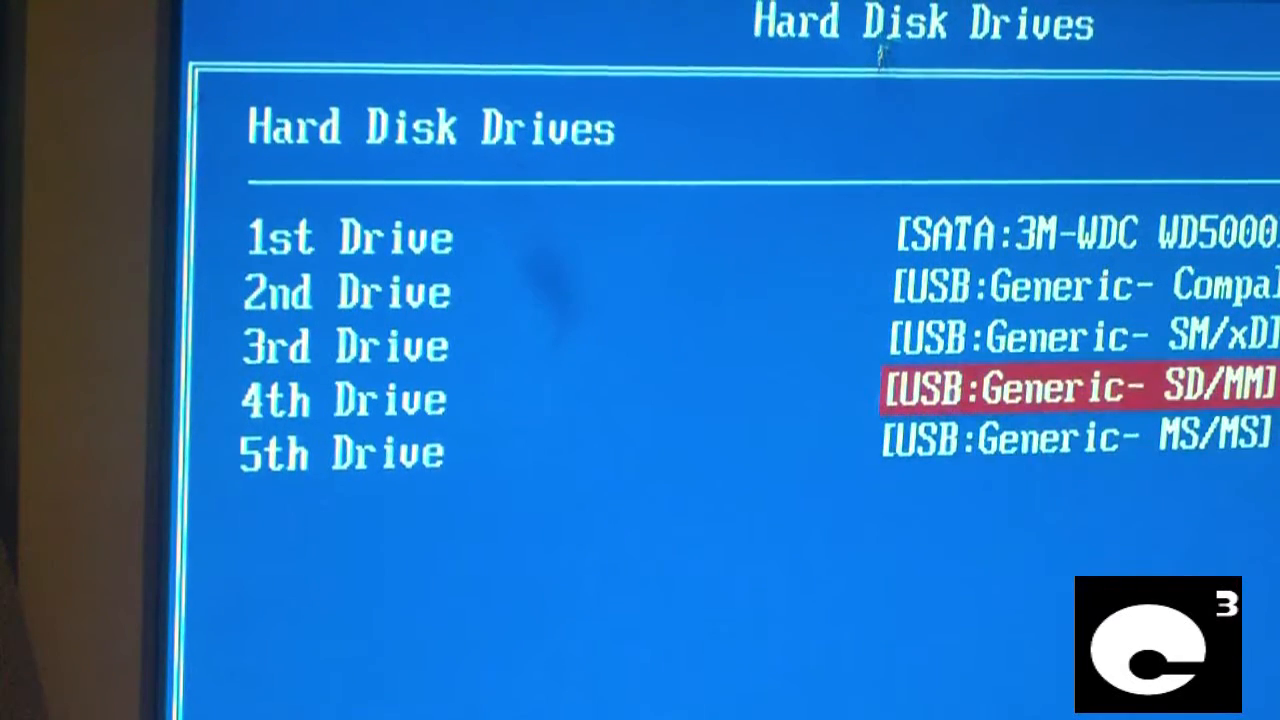
pyautogui.press('Up')
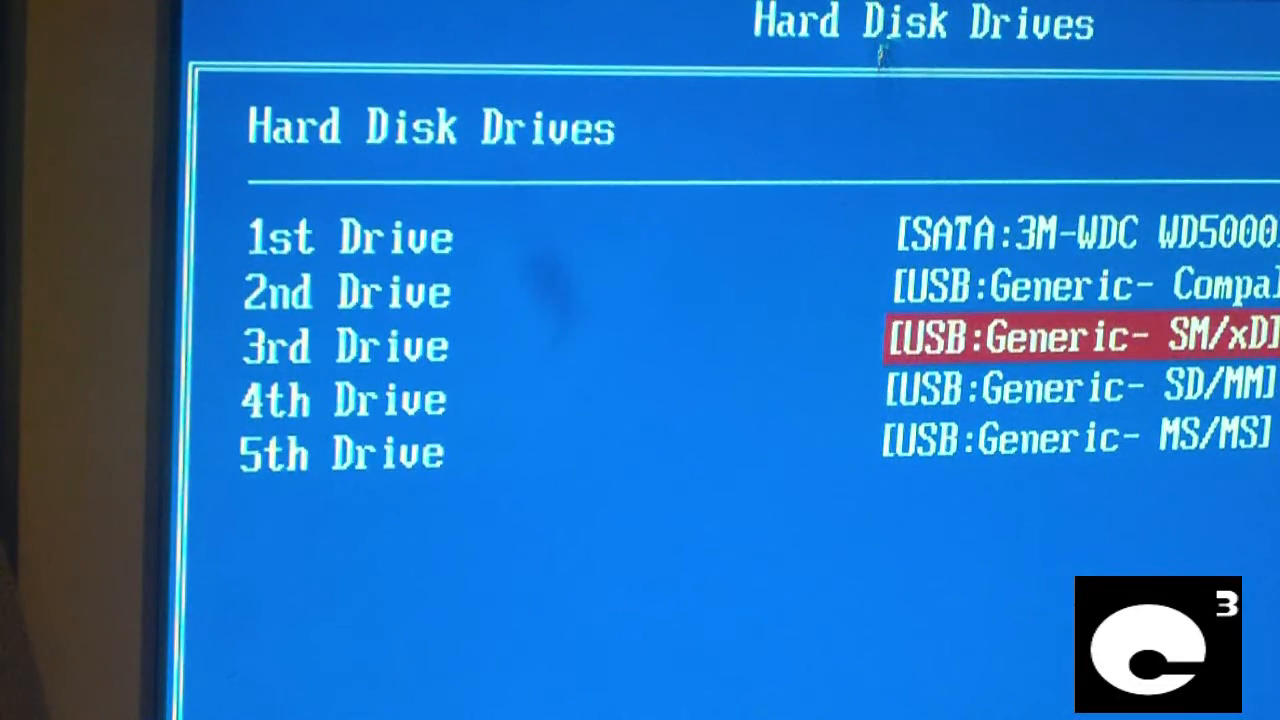
# Check the CD/DVD drive list and move on to the Fox Central Control Unit settings
pyautogui.press('Escape')
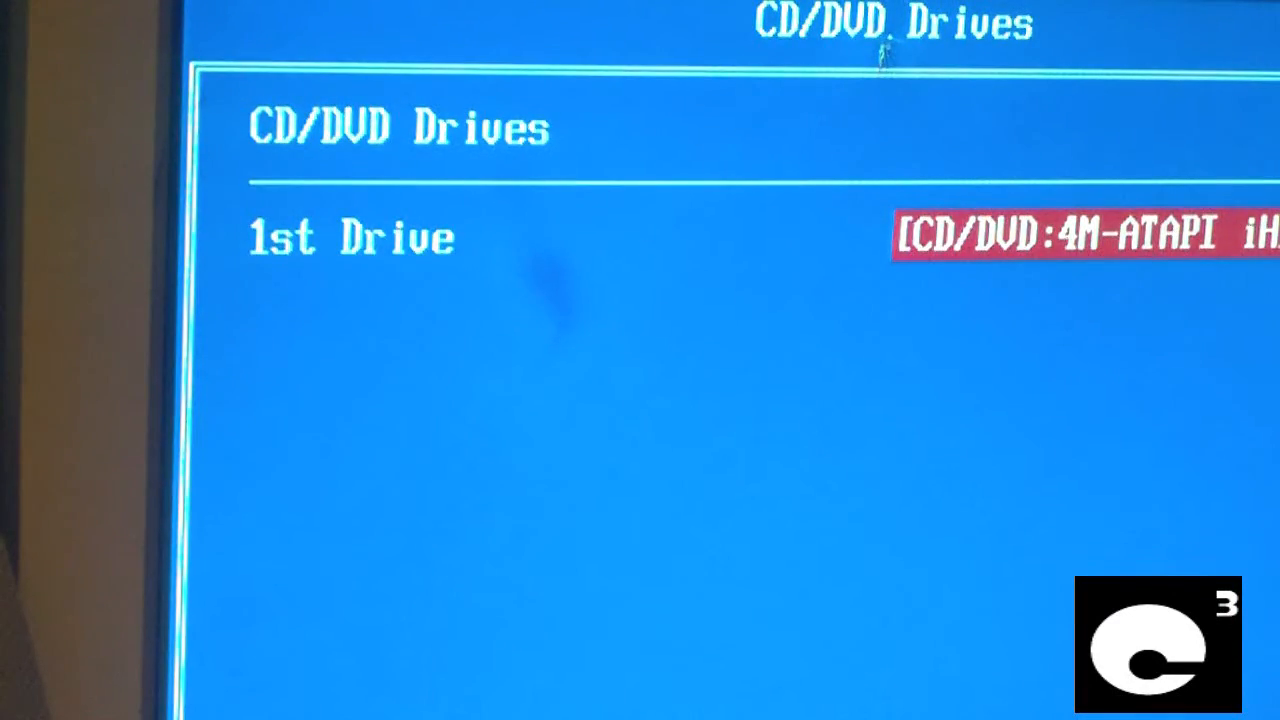
pyautogui.press('Escape')
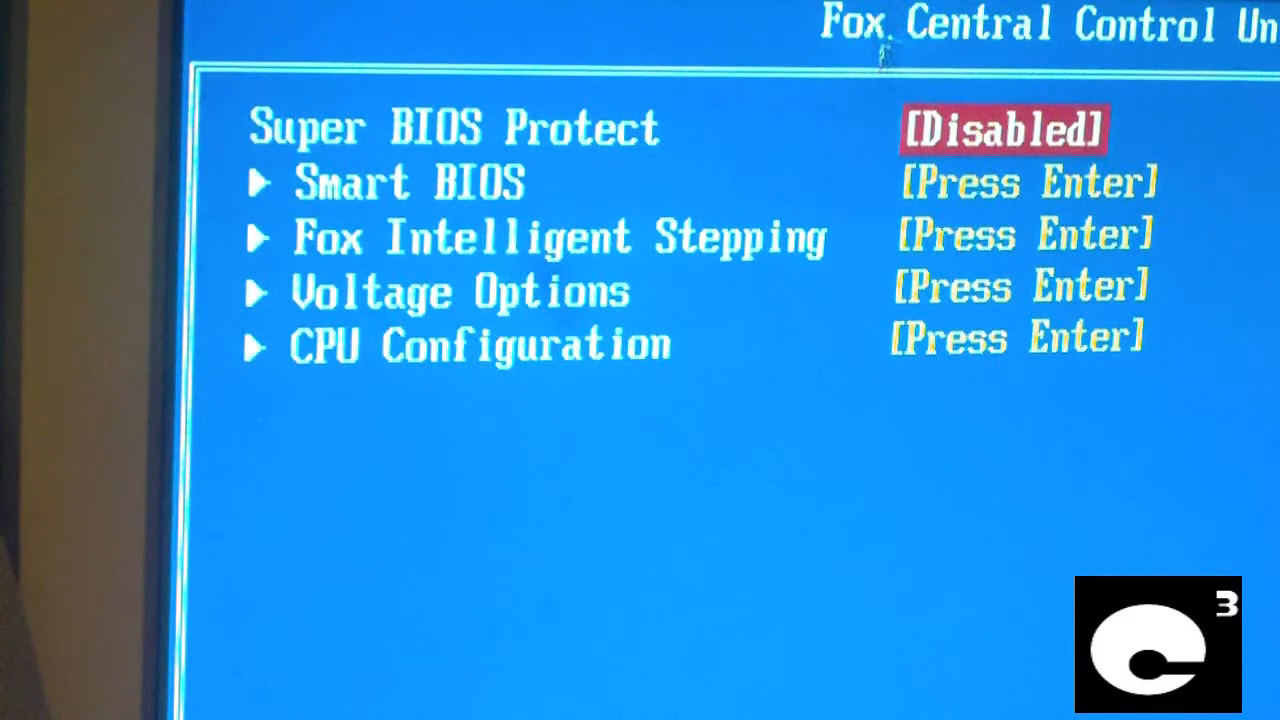
pyautogui.press('down')
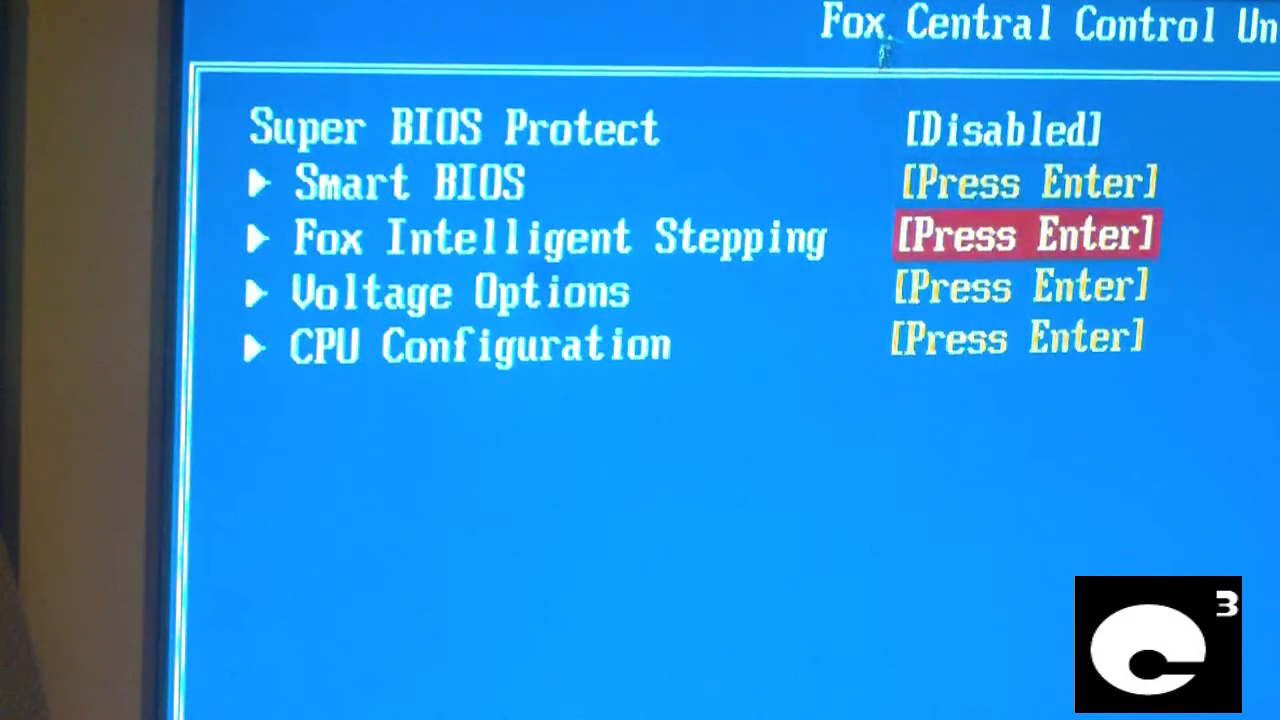
pyautogui.press('up')
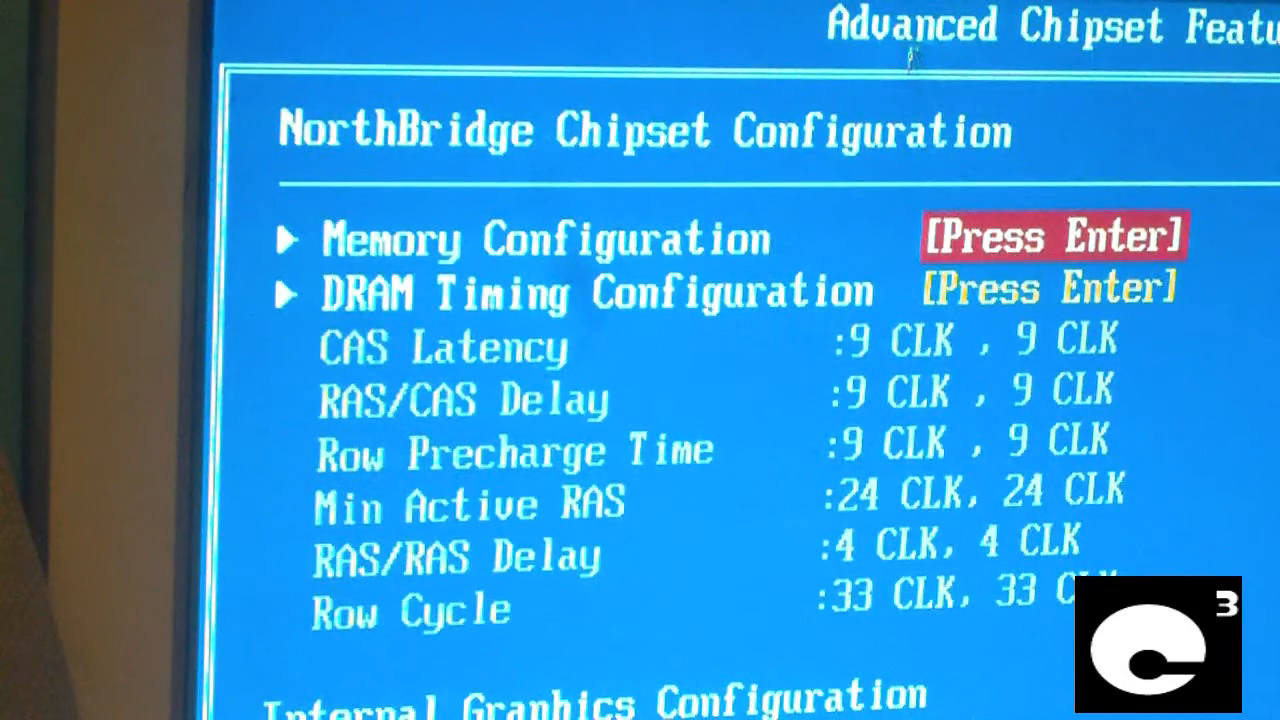
# Step through the NorthBridge chipset memory settings and leave them unchanged
pyautogui.press('down')
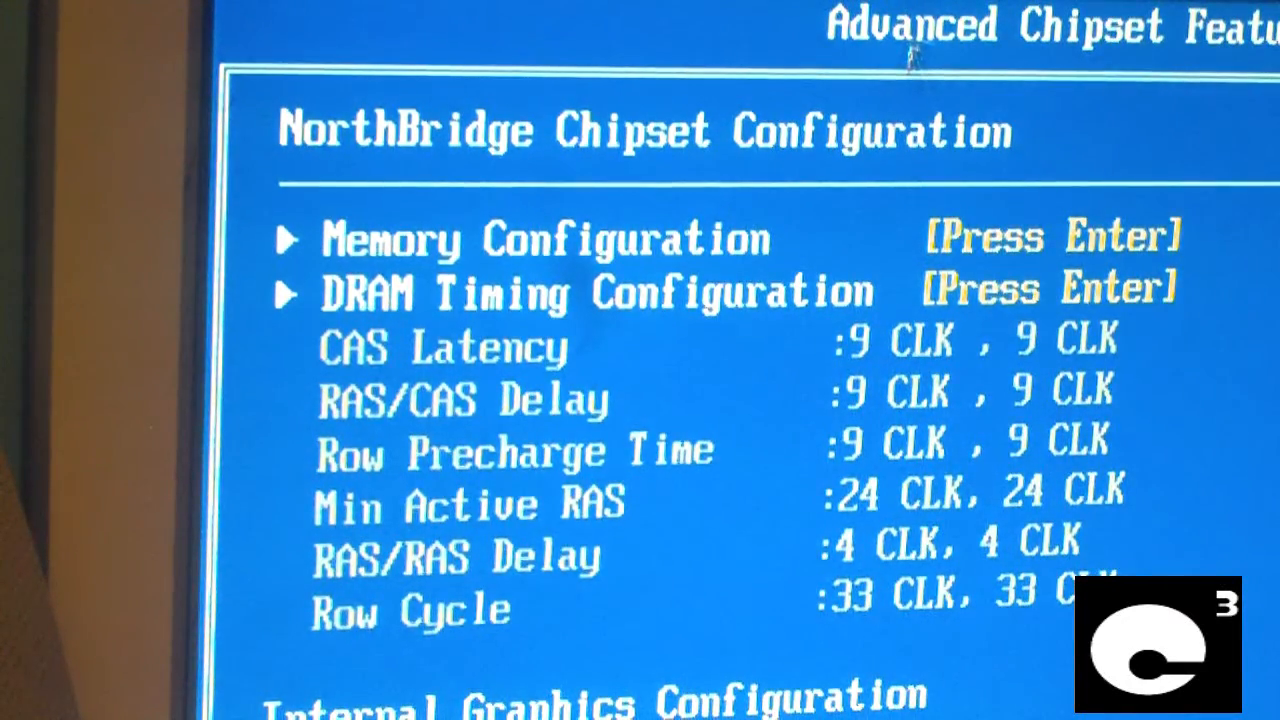
pyautogui.press('Escape')
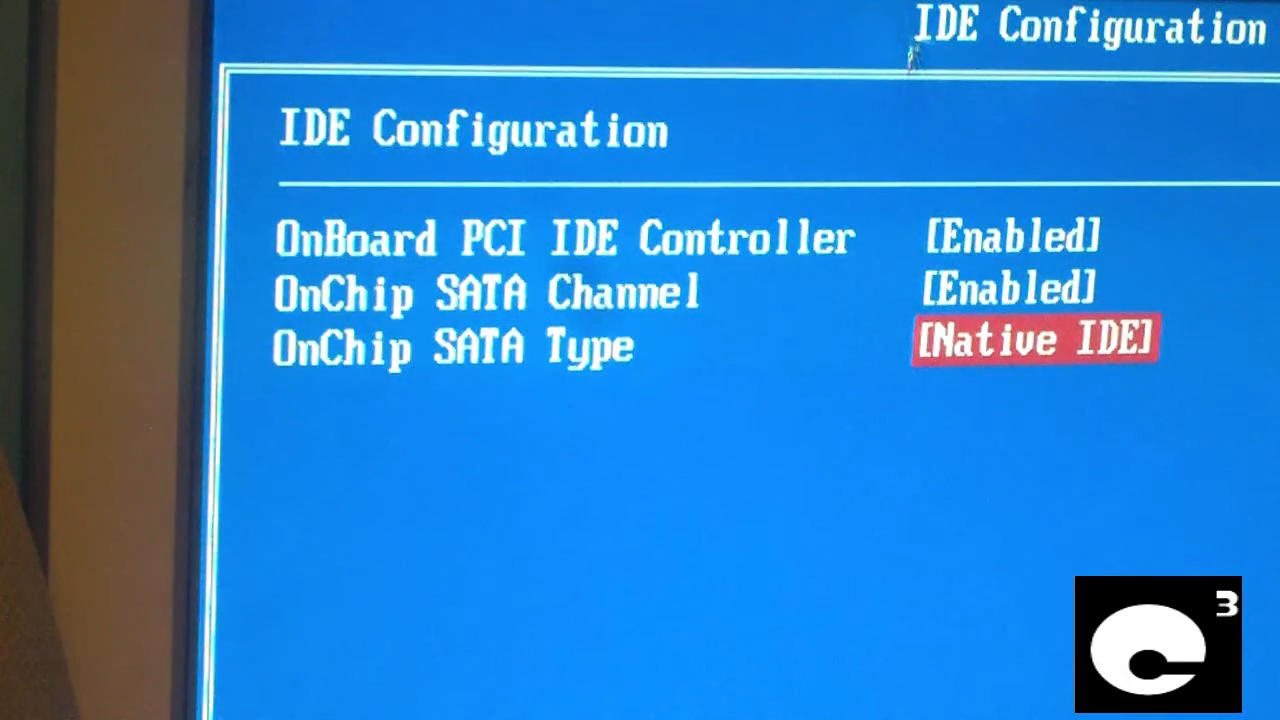
# Set the OnBoard PCI IDE Controller option in IDE Configuration and return to Integrated Peripherals
pyautogui.press('Up')
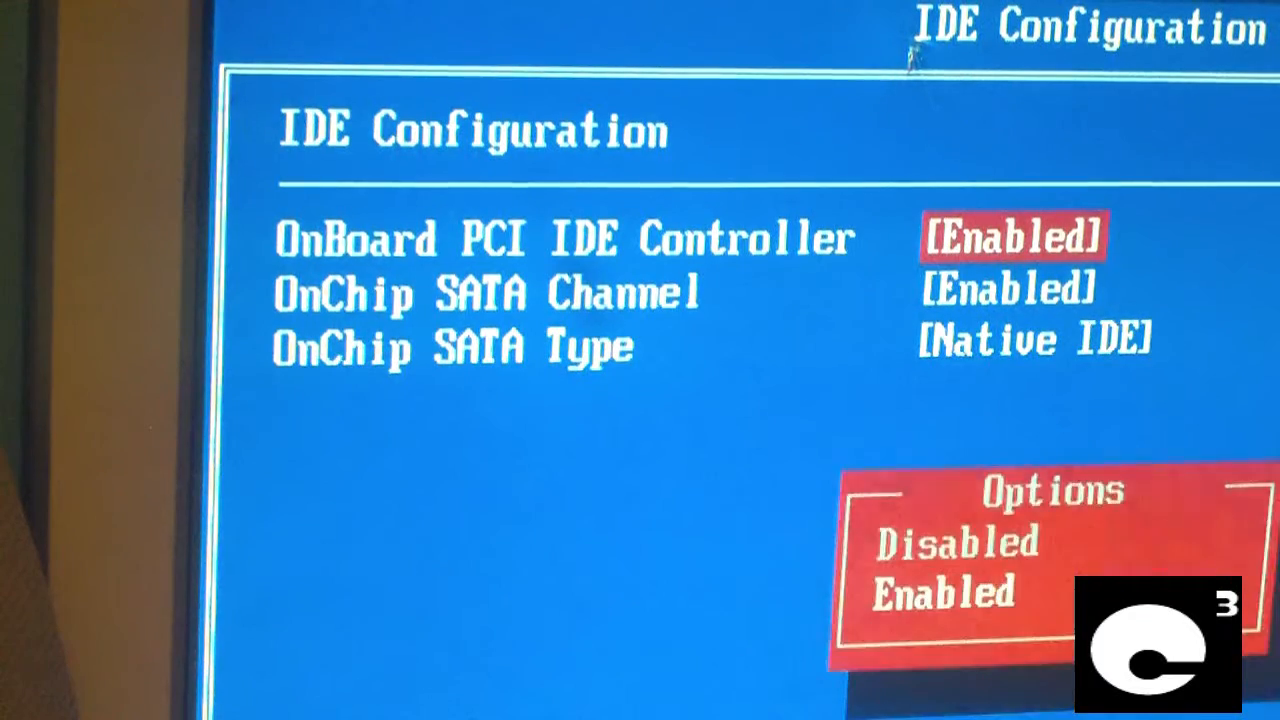
pyautogui.press('Escape')
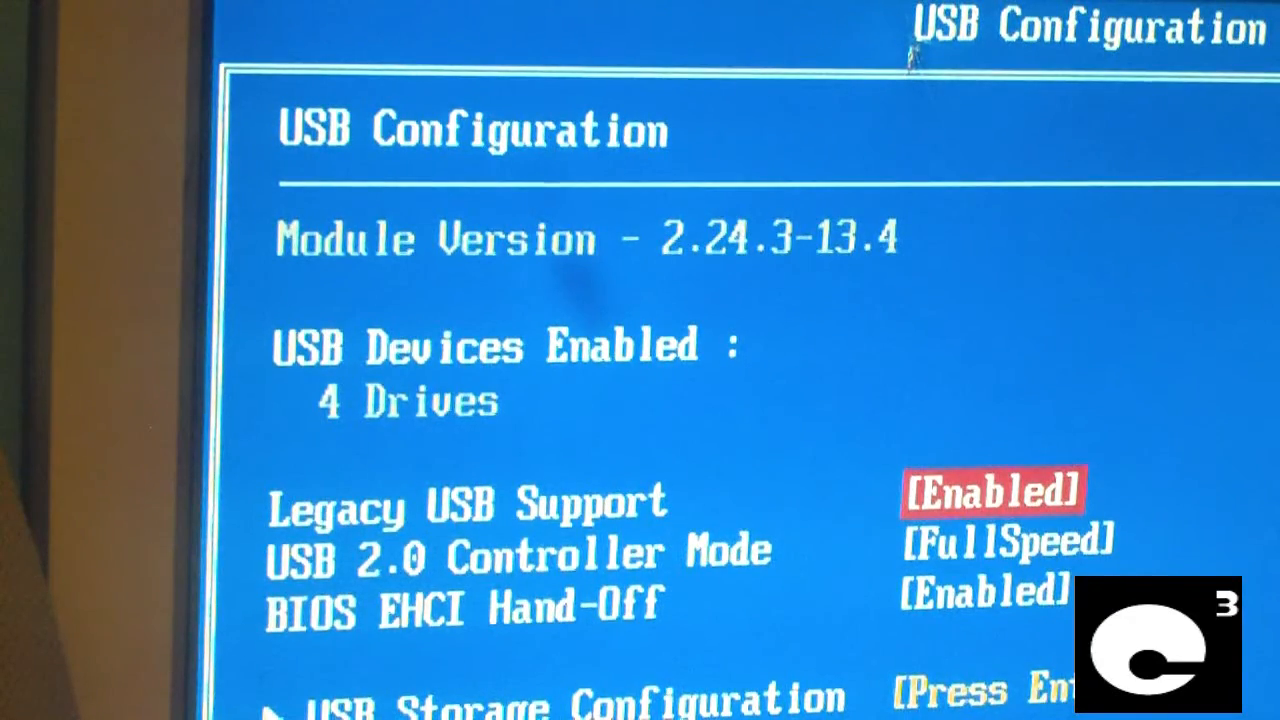
pyautogui.press('Escape')
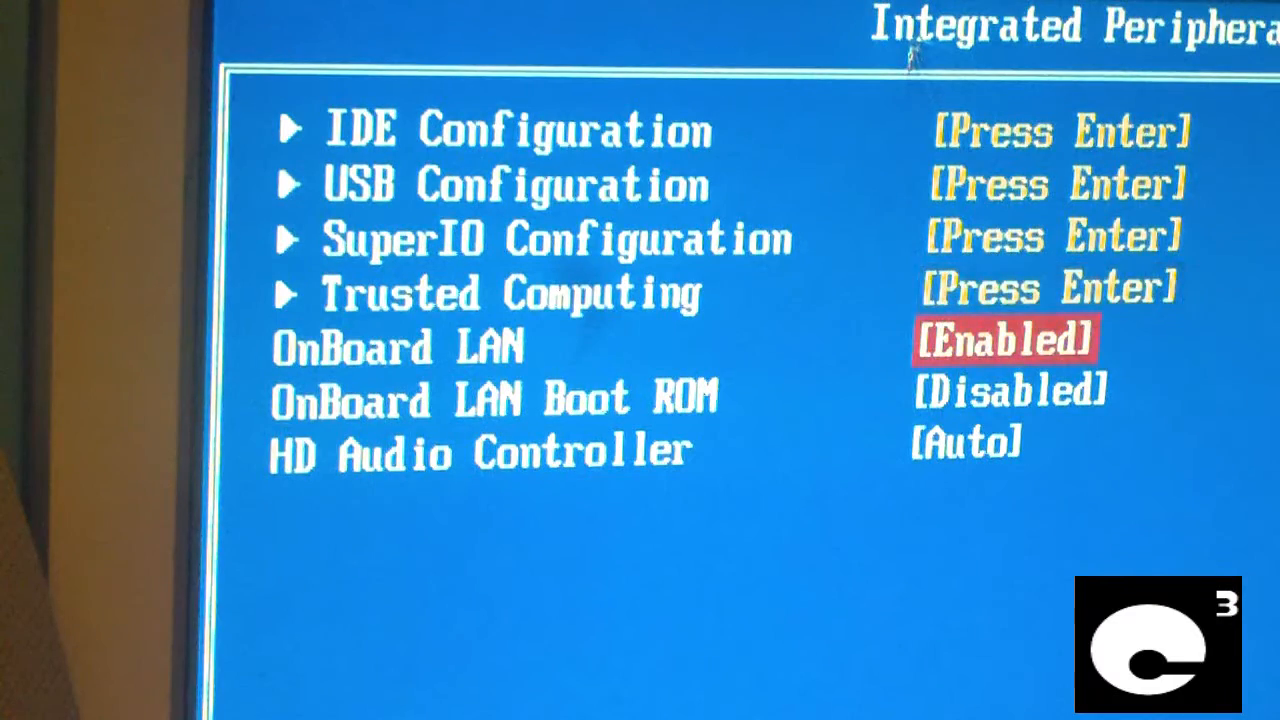
# Check the OnBoard LAN Boot ROM entry and move on to Power Management
pyautogui.press('Down')
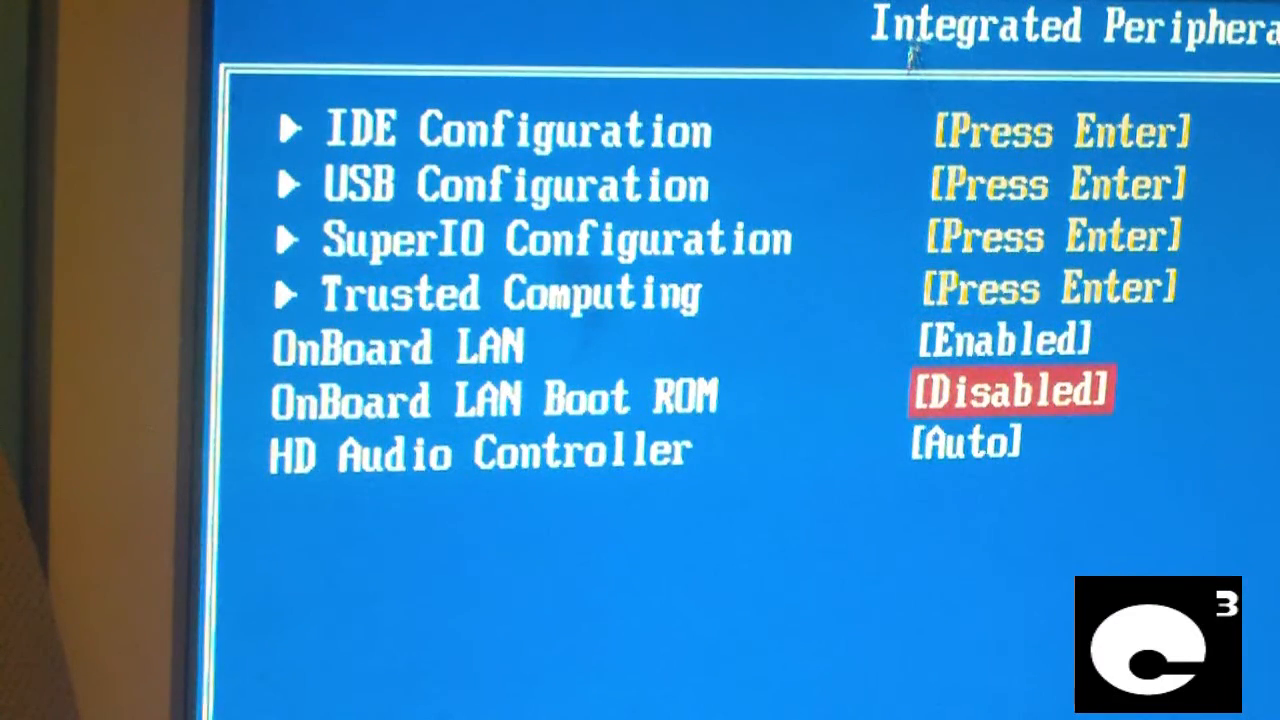
pyautogui.press('up')
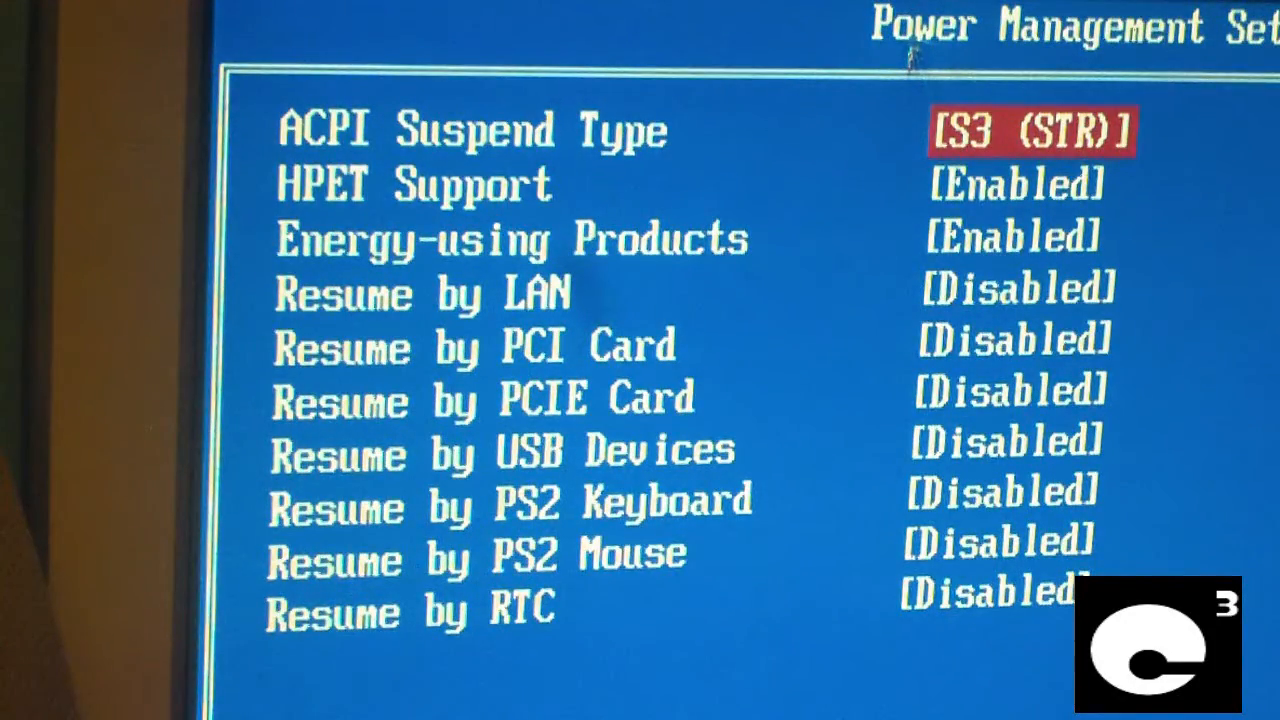
# Leave Power Management at ACPI suspend S3 and select Save & Exit Setup on the main menu
pyautogui.press('Down')
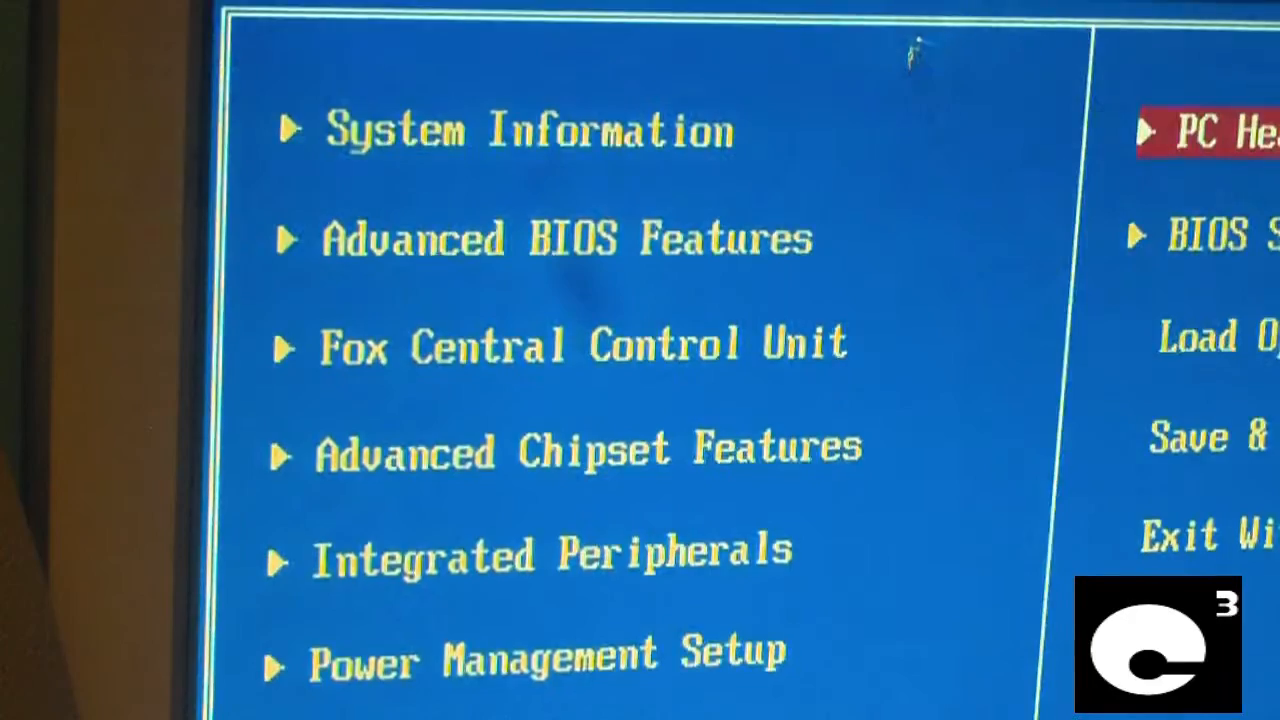
pyautogui.press('Down')
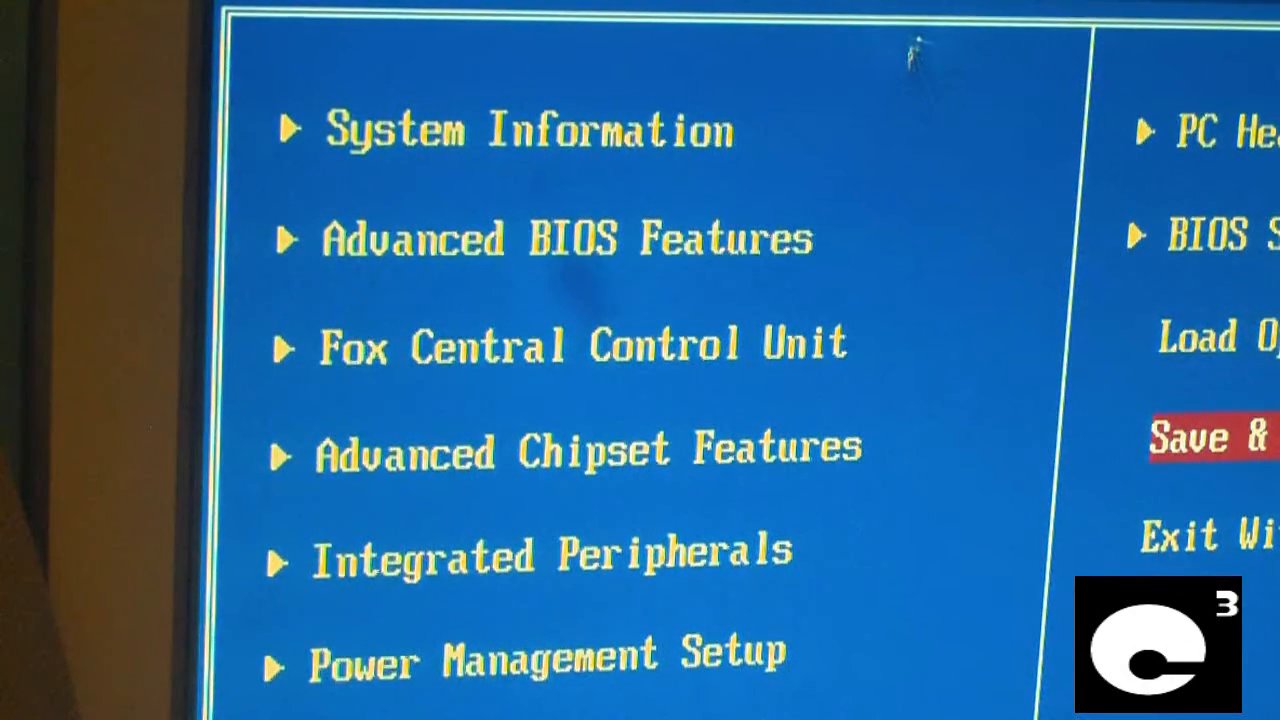